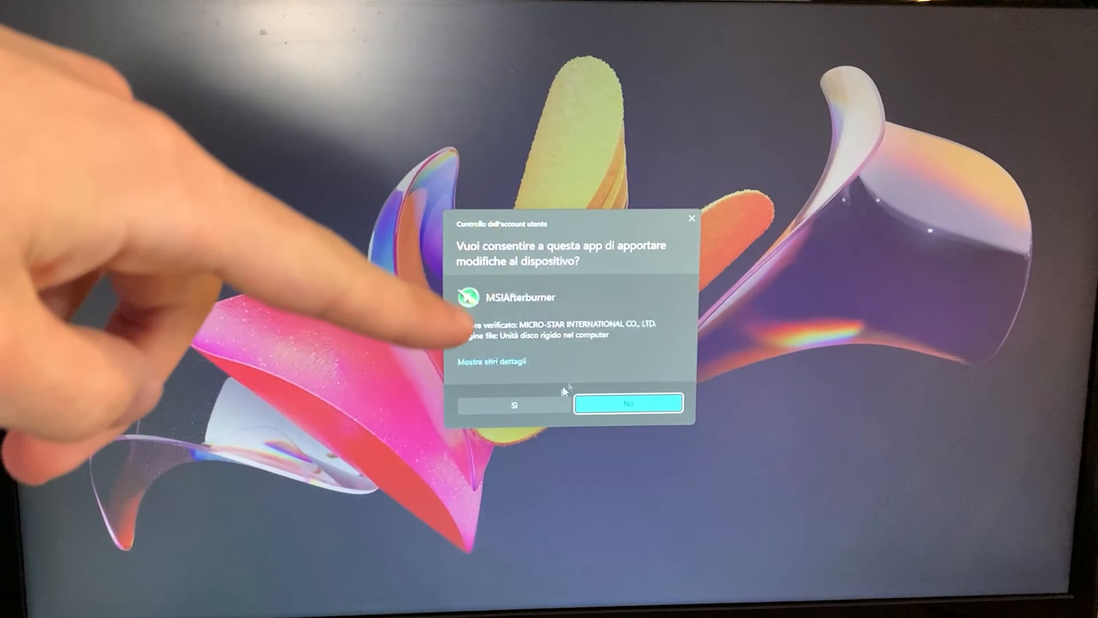
Step: Allow Afterburner through UAC and unlock voltage control and voltage monitoring in Settings
click(512, 405)
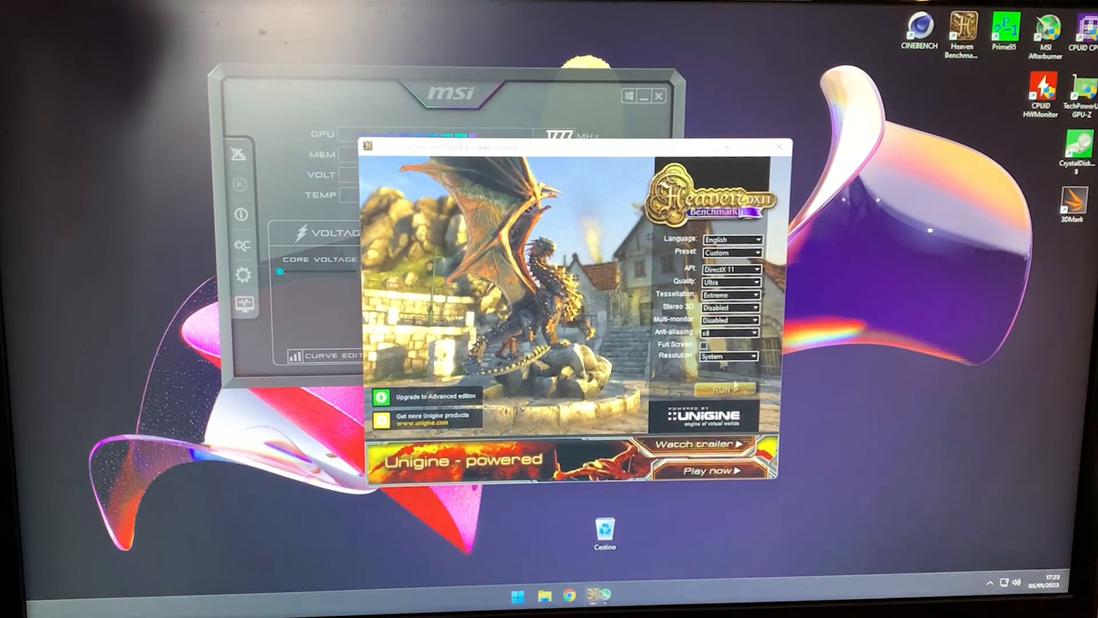
click(714, 389)
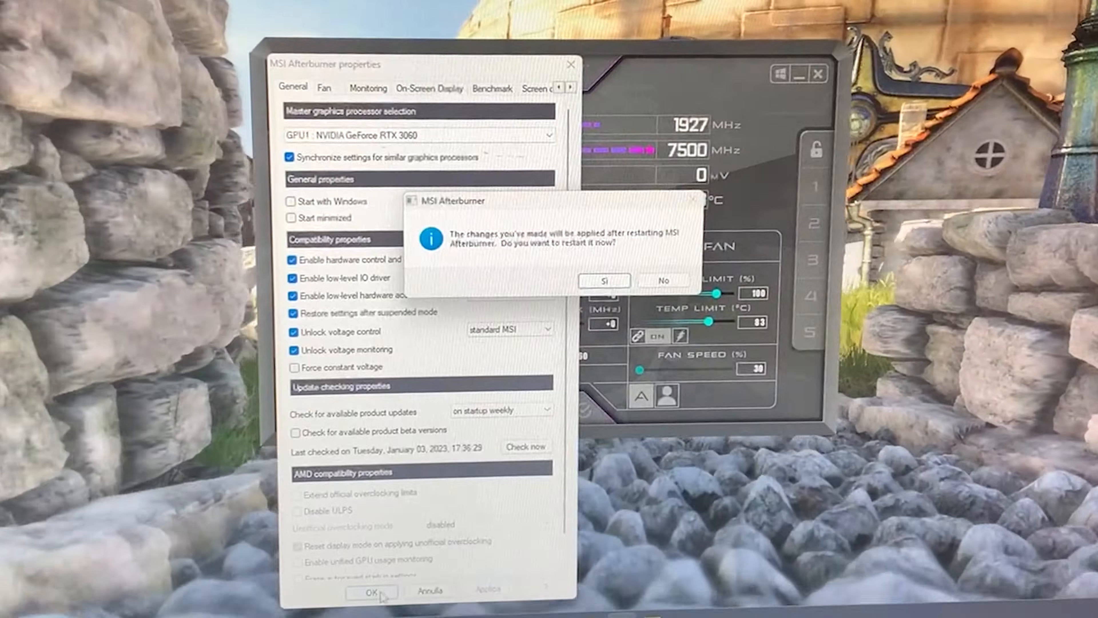
Step: Confirm the restart so the unlocked voltage settings take effect
click(602, 280)
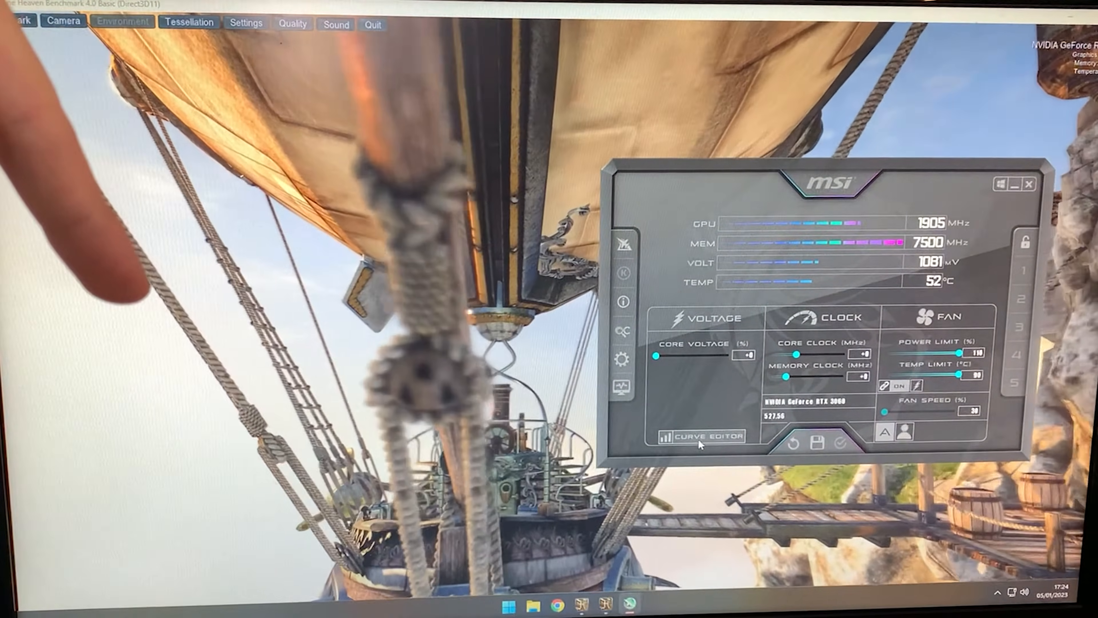
click(698, 437)
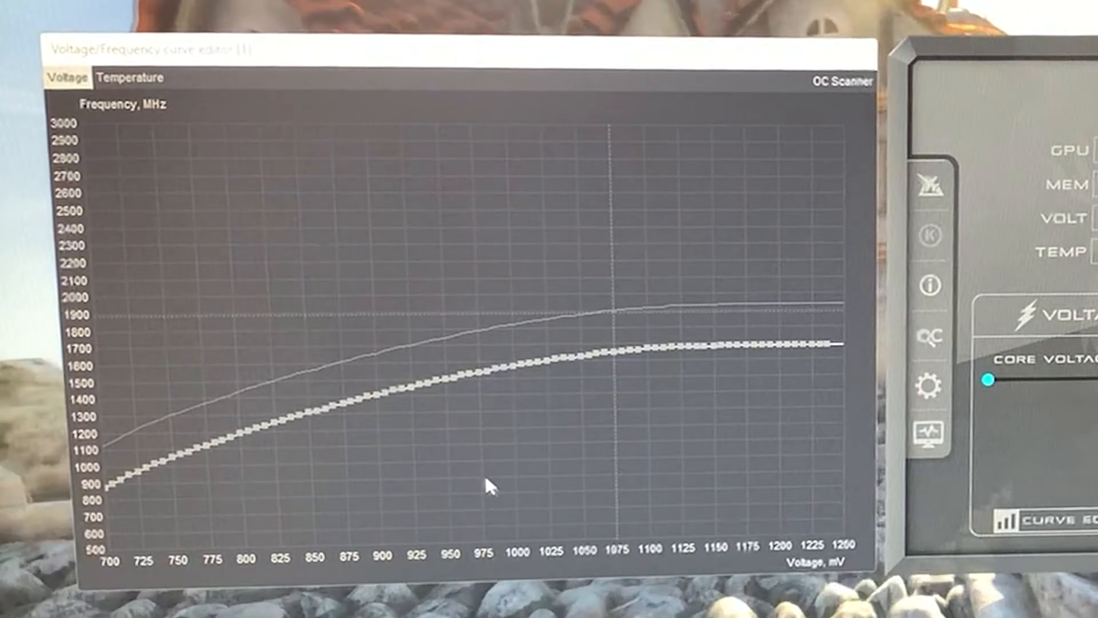
mouse_move(451, 389)
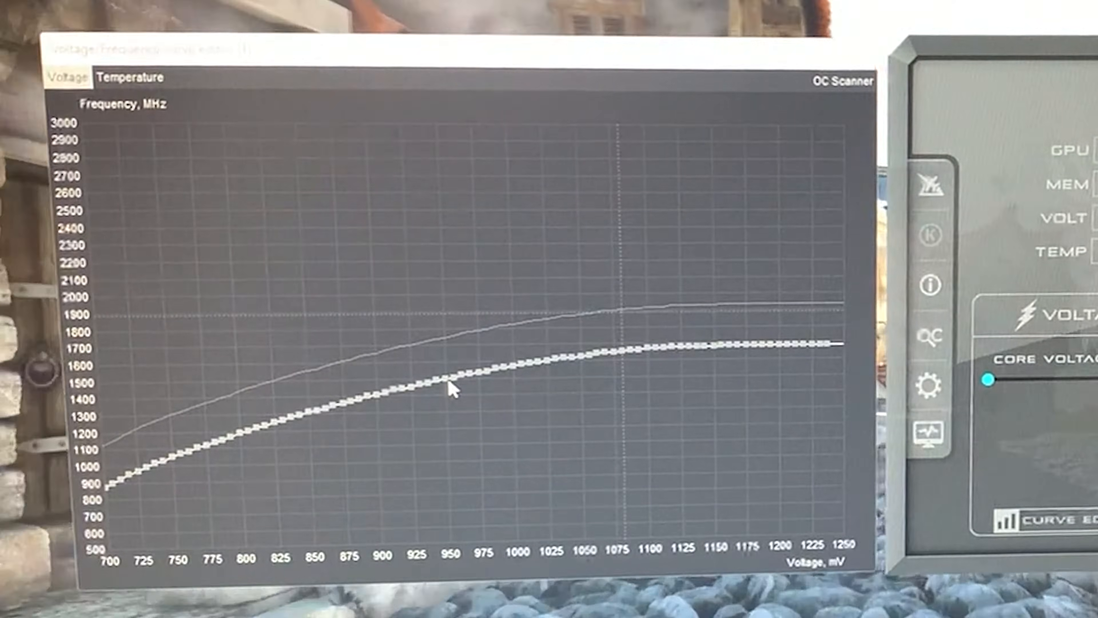